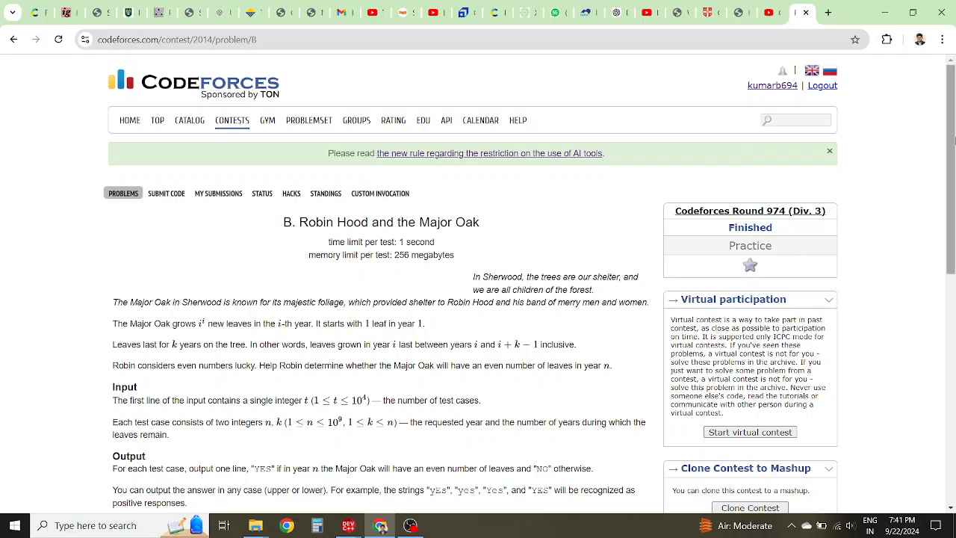
Scroll the 2014B statement down to the Input, Output and Example sections
{"action": "scroll", "scroll_direction": "down", "scroll_amount": 3}
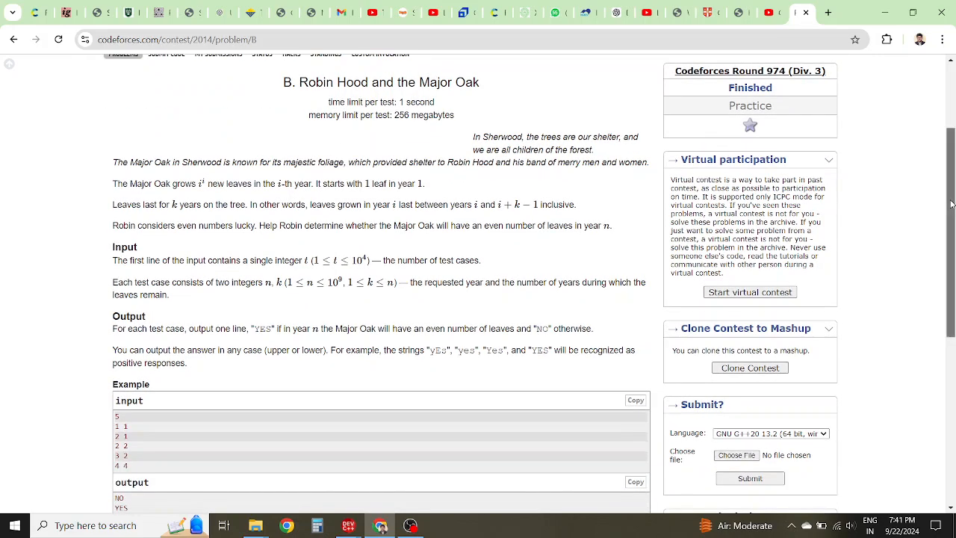
{"action": "scroll", "scroll_direction": "down", "scroll_amount": 3}
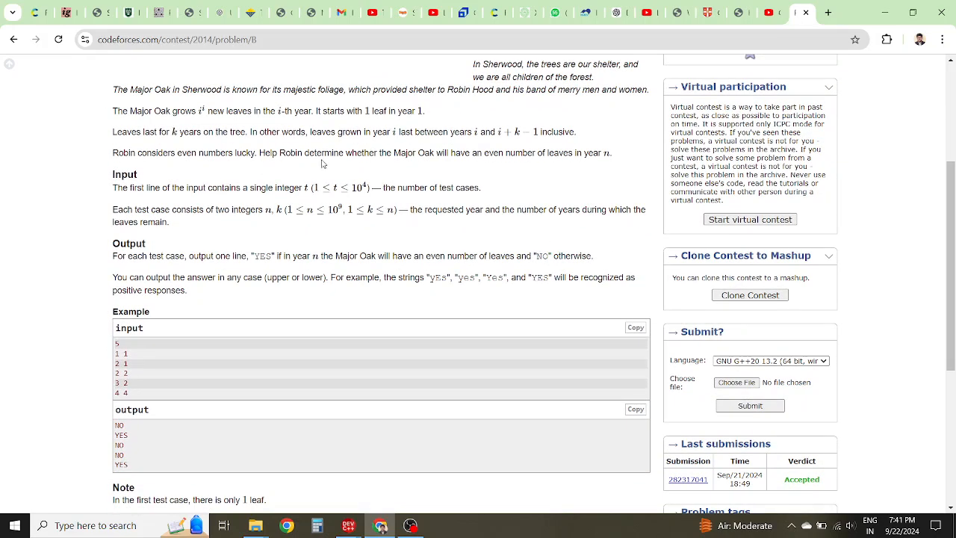
{"action": "mouse_move", "coordinate": [299, 203]}
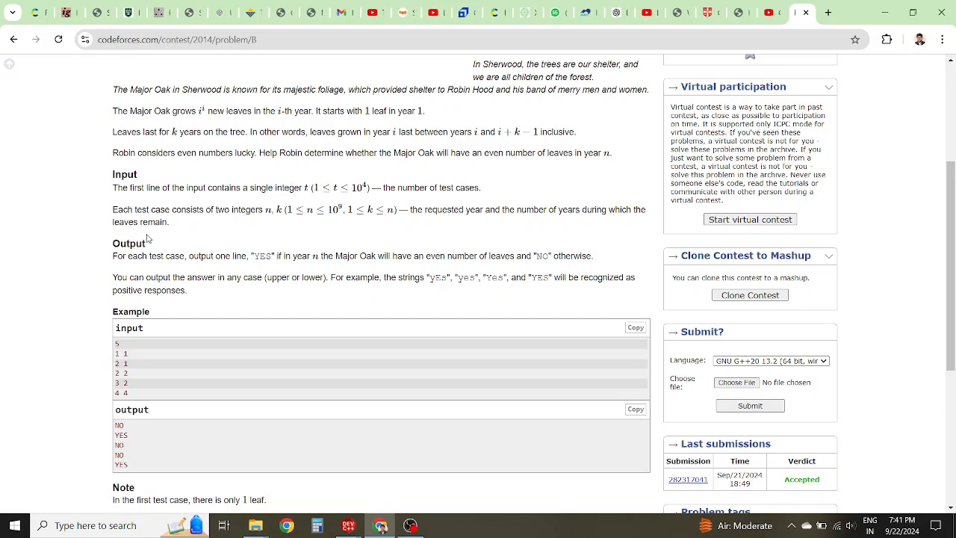
{"action": "mouse_move", "coordinate": [247, 226]}
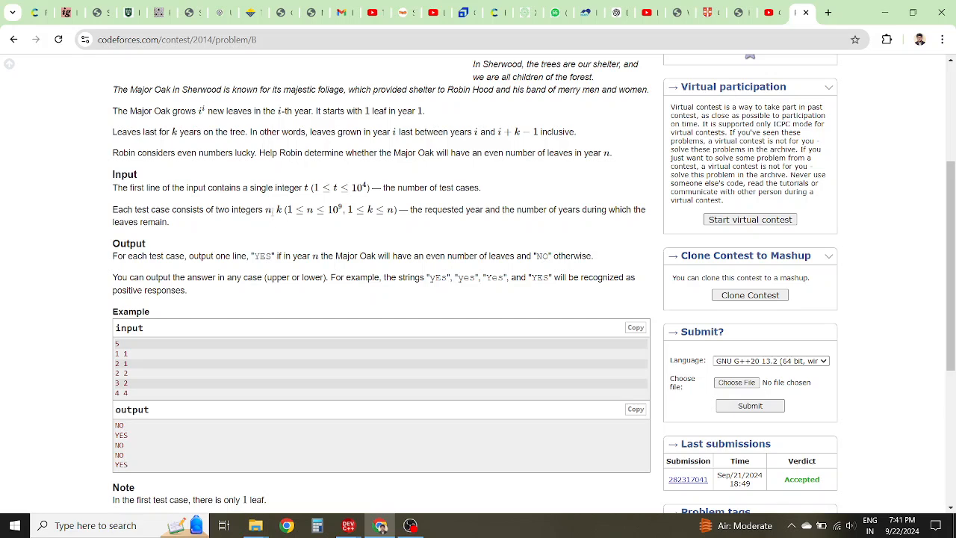
{"action": "mouse_move", "coordinate": [282, 217]}
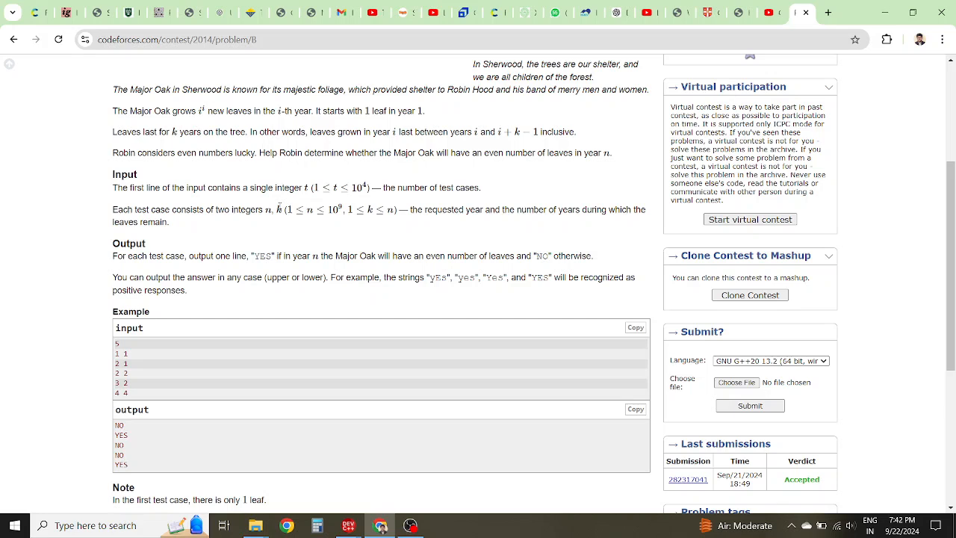
{"action": "mouse_move", "coordinate": [353, 141]}
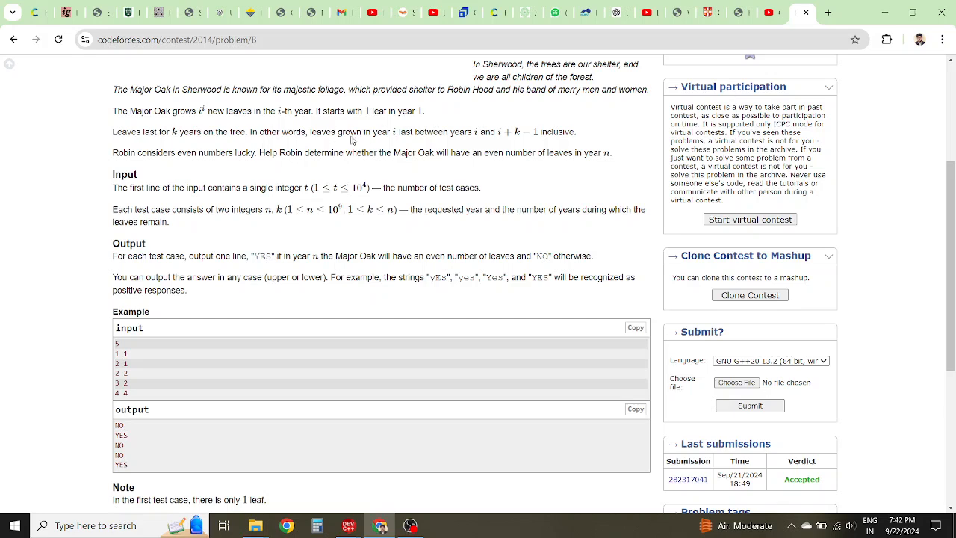
{"action": "mouse_move", "coordinate": [364, 136]}
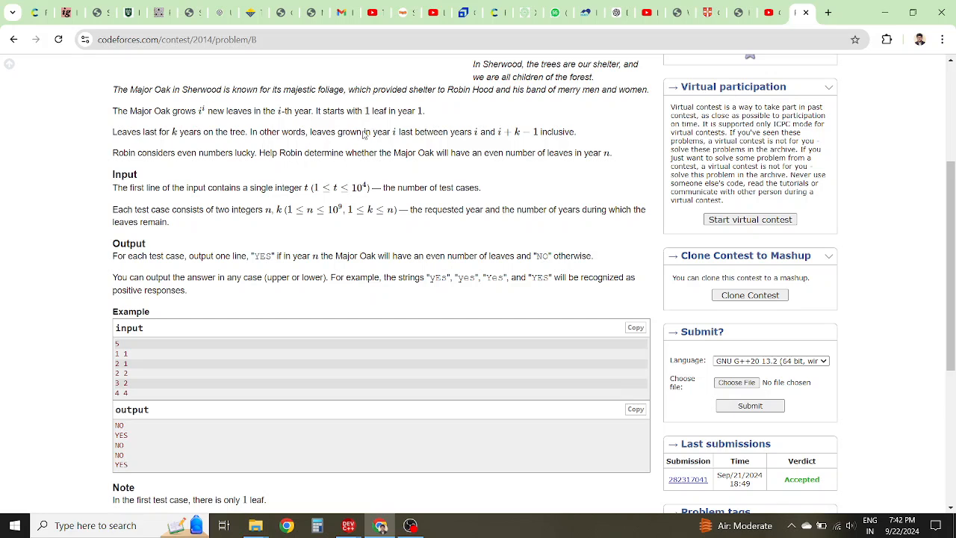
{"action": "mouse_move", "coordinate": [224, 127]}
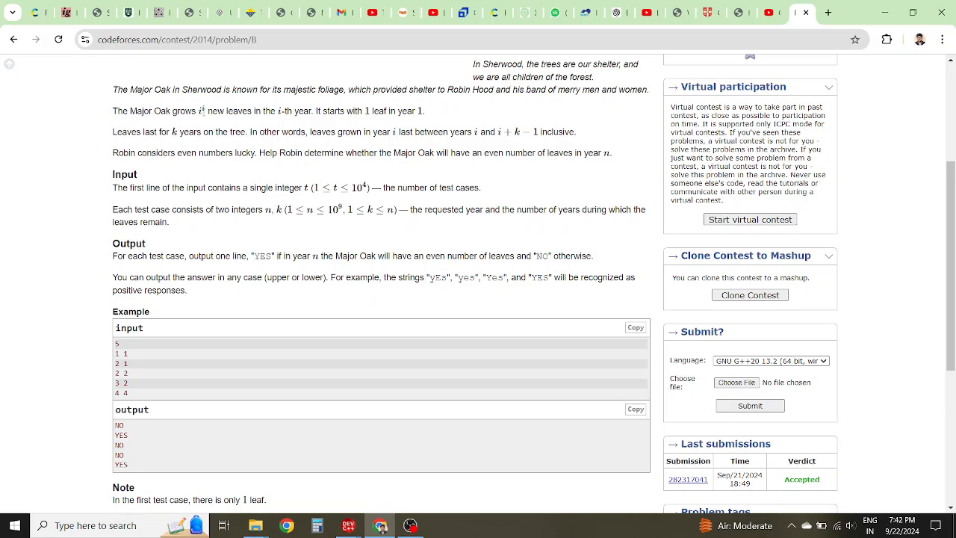
{"action": "mouse_move", "coordinate": [204, 118]}
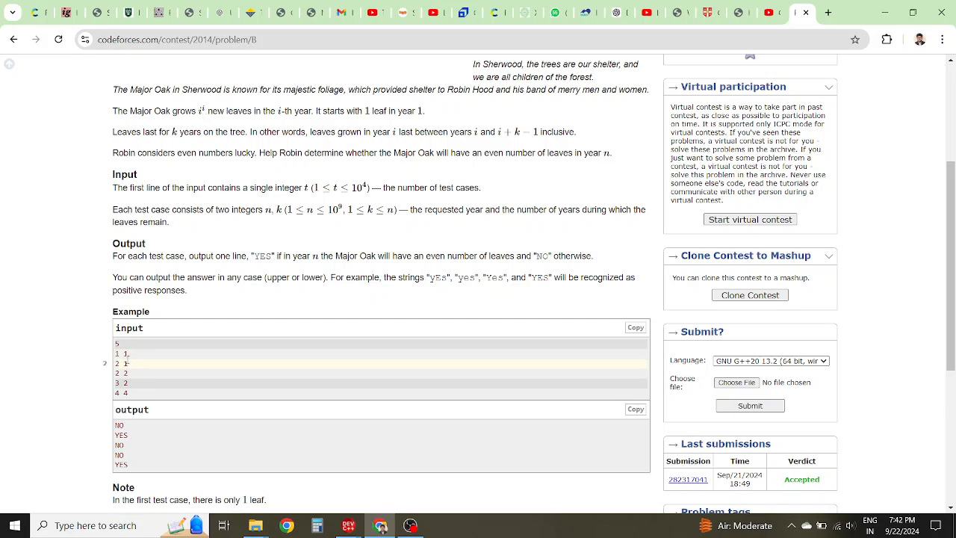
{"action": "scroll", "scroll_direction": "down", "scroll_amount": 3}
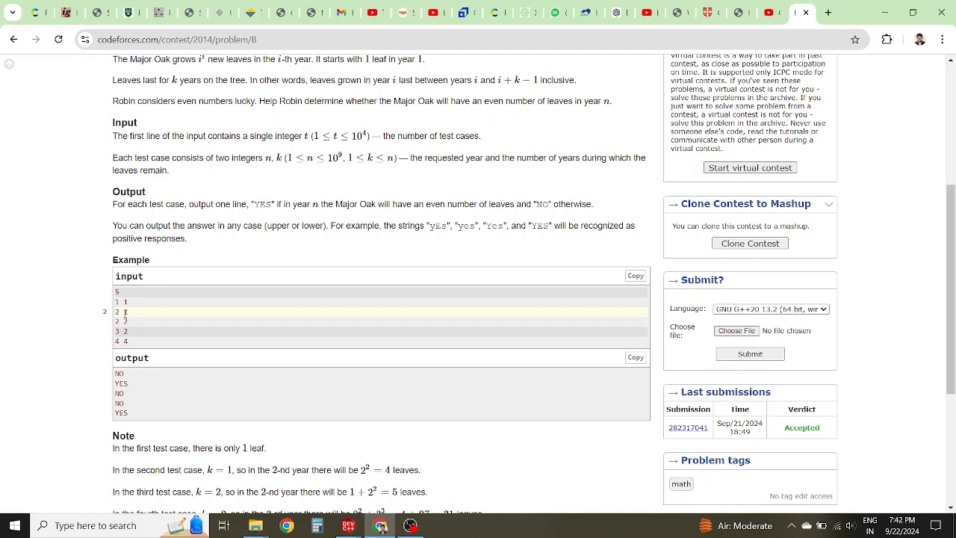
{"action": "scroll", "scroll_direction": "down", "scroll_amount": 3}
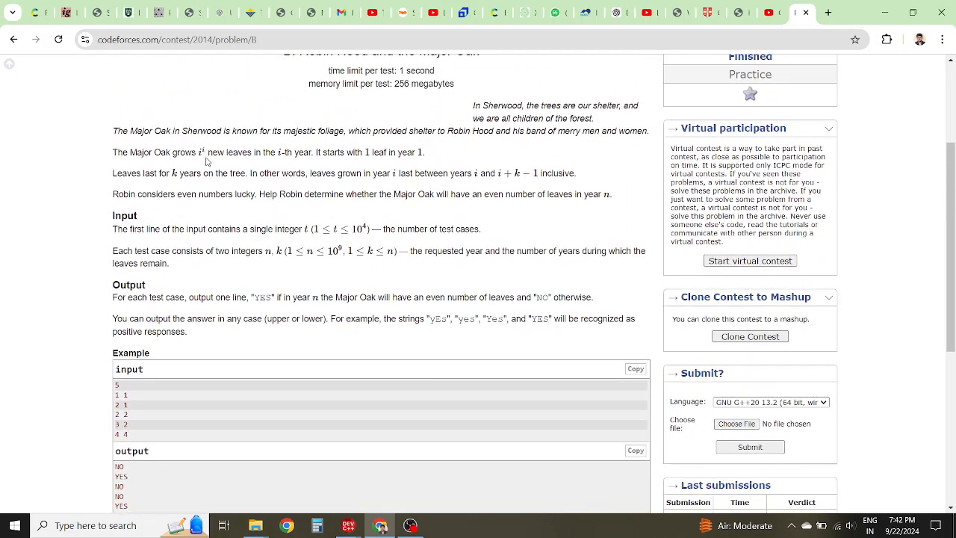
Scroll down to the Note explaining leaf counts for the sample tests
{"action": "scroll", "scroll_direction": "down", "scroll_amount": 3}
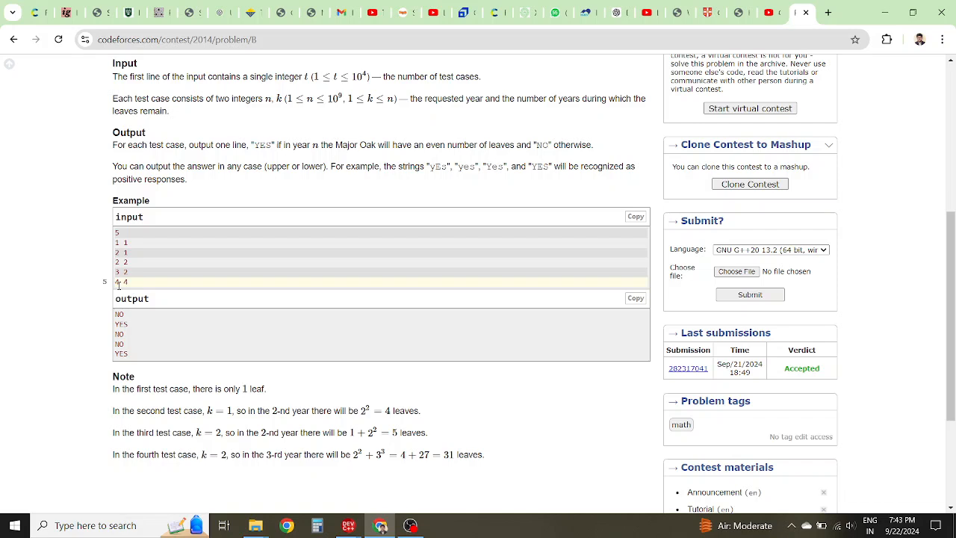
{"action": "mouse_move", "coordinate": [836, 525]}
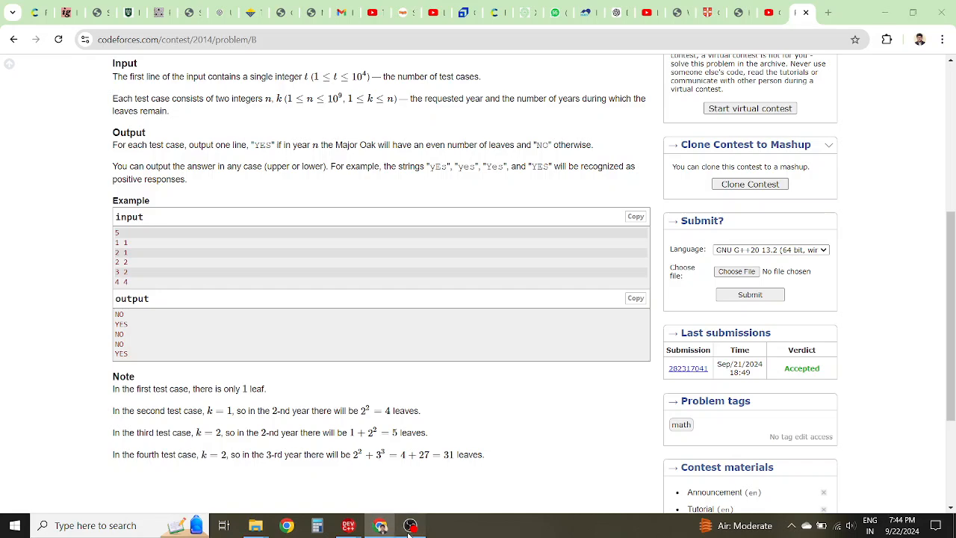
{"action": "left_click", "coordinate": [347, 526]}
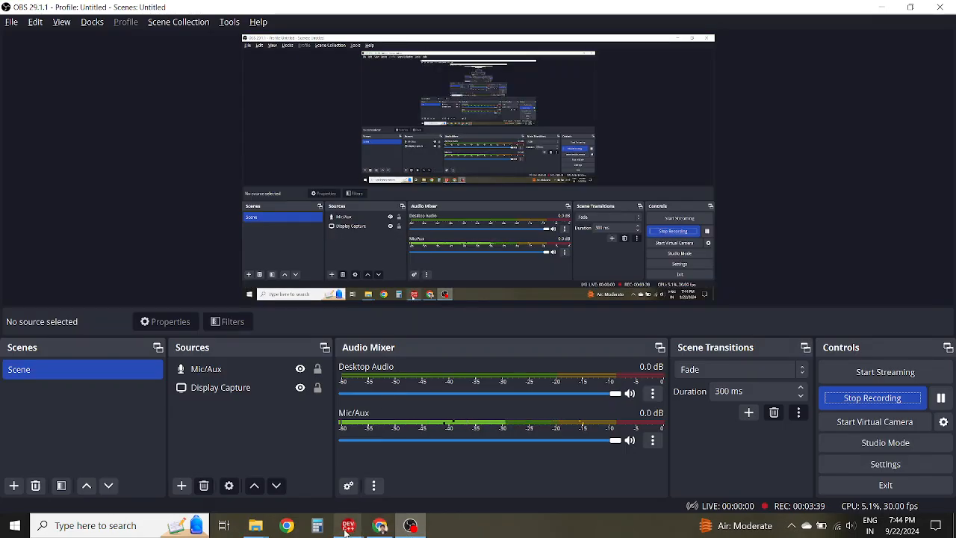
{"action": "left_click", "coordinate": [347, 525]}
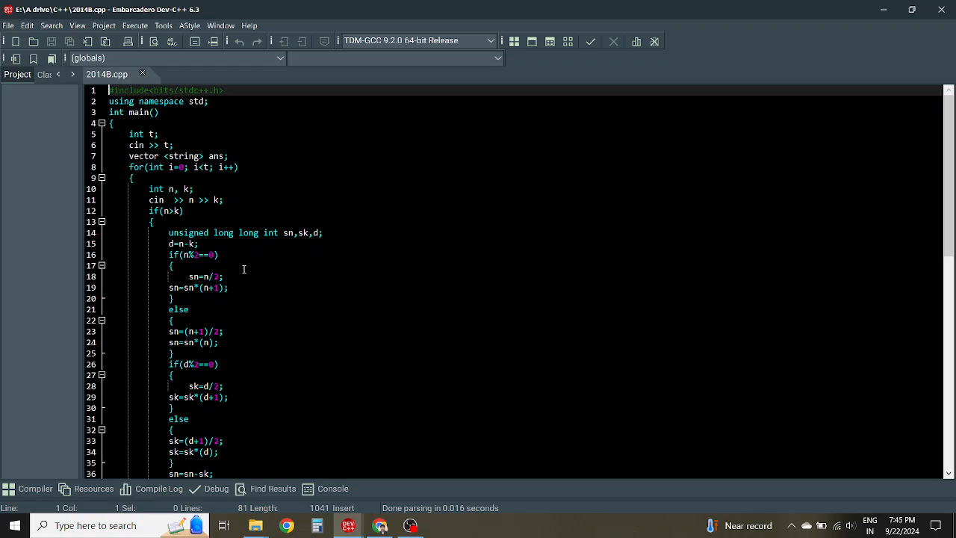
{"action": "mouse_move", "coordinate": [183, 244]}
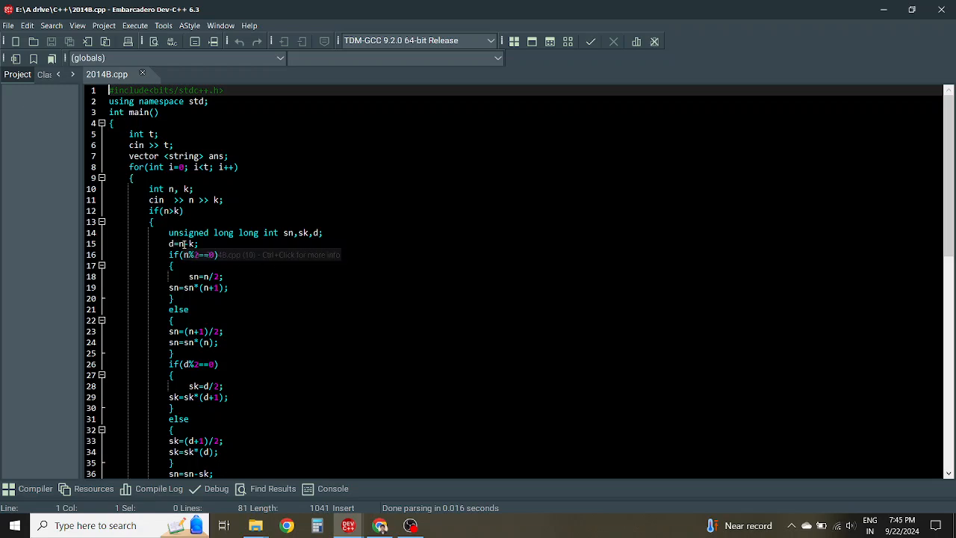
{"action": "mouse_move", "coordinate": [195, 277]}
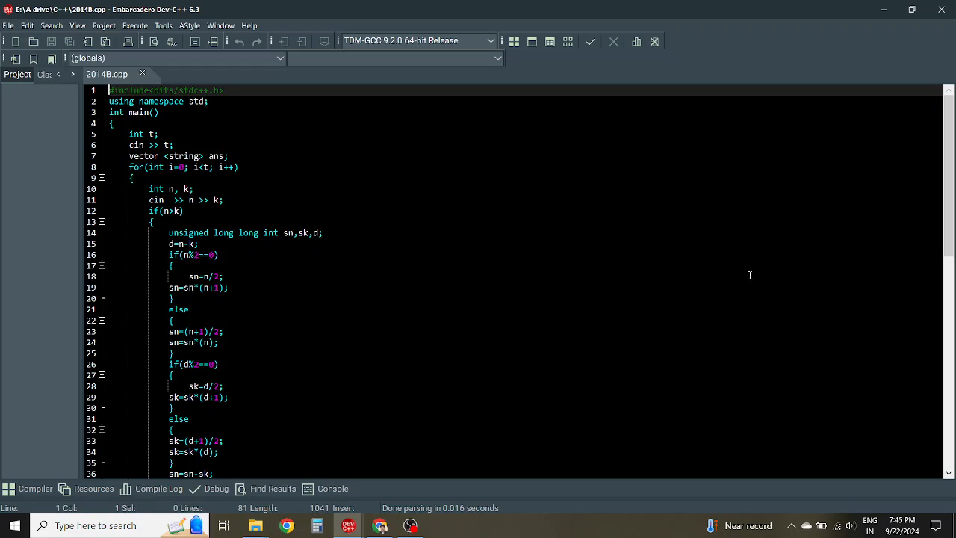
{"action": "mouse_move", "coordinate": [947, 183]}
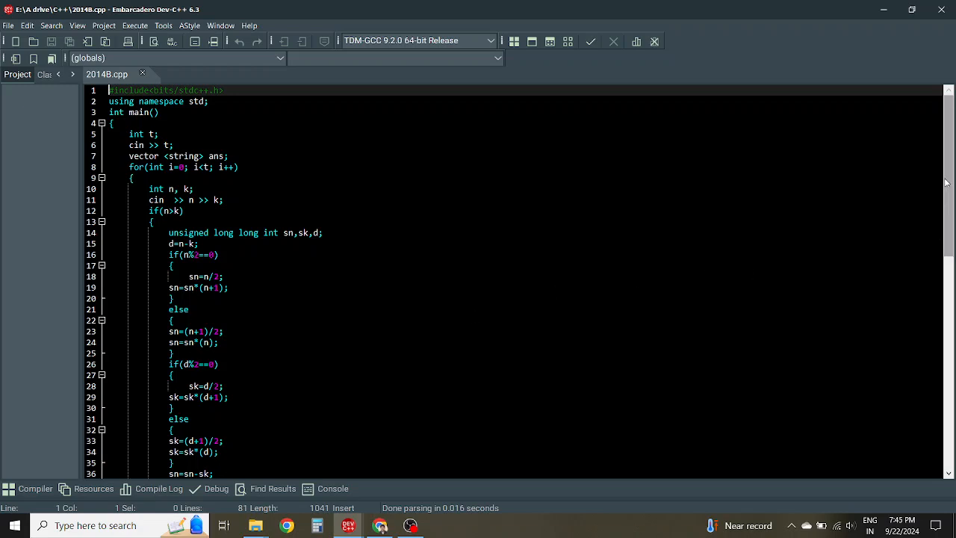
{"action": "scroll", "scroll_direction": "down", "scroll_amount": 3}
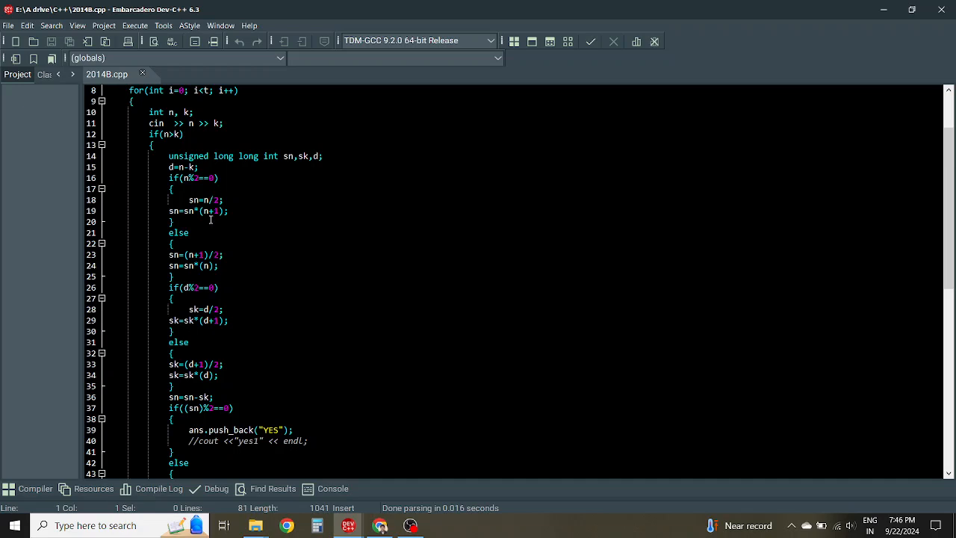
{"action": "mouse_move", "coordinate": [262, 153]}
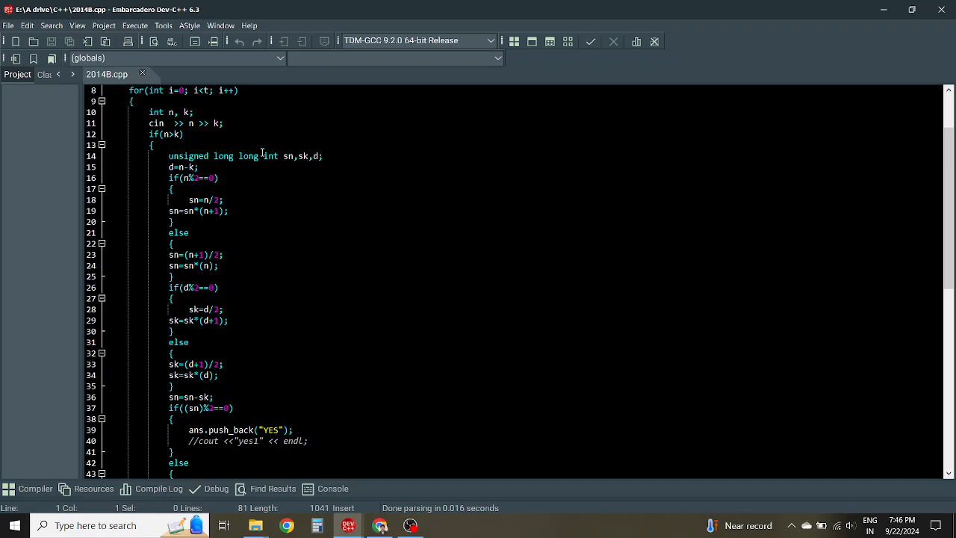
{"action": "mouse_move", "coordinate": [190, 294]}
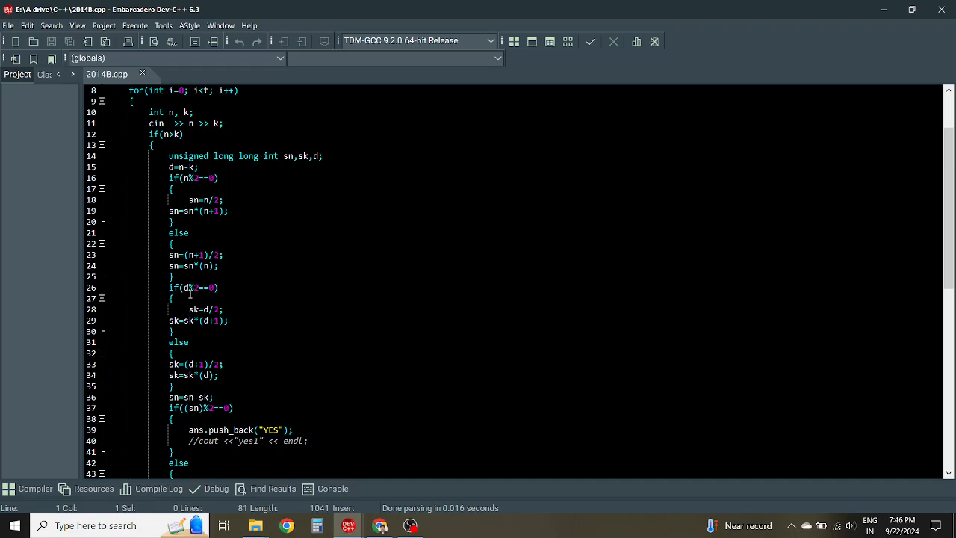
{"action": "mouse_move", "coordinate": [216, 296]}
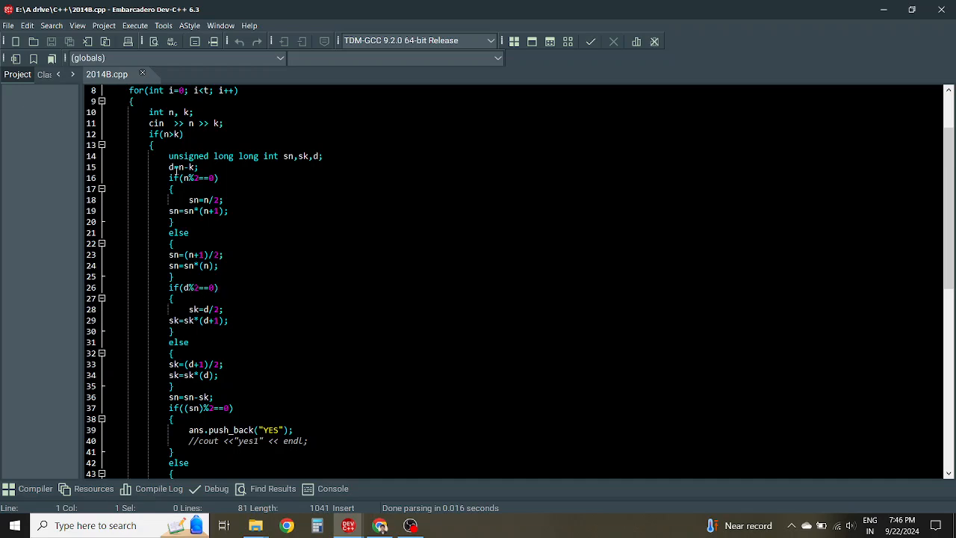
{"action": "left_click", "coordinate": [210, 287]}
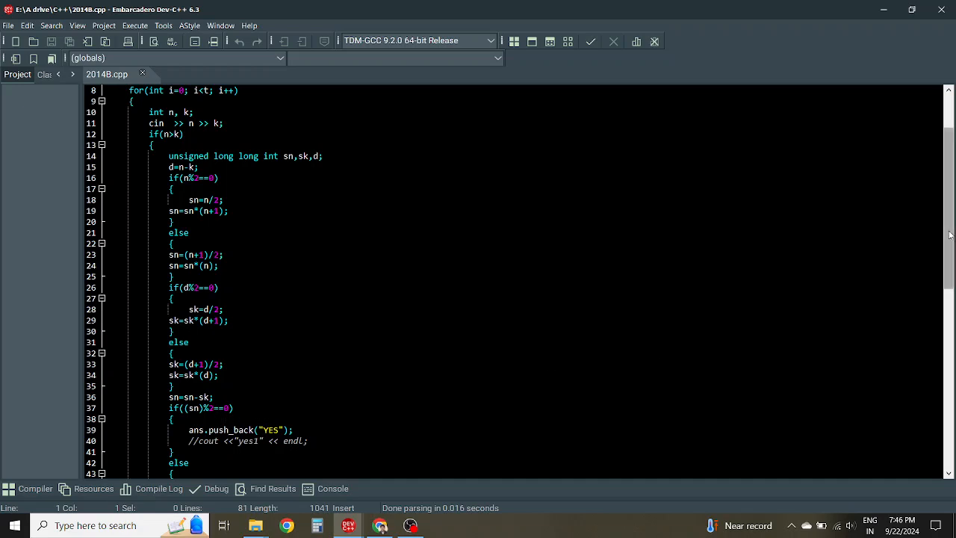
{"action": "scroll", "scroll_direction": "down", "scroll_amount": 3}
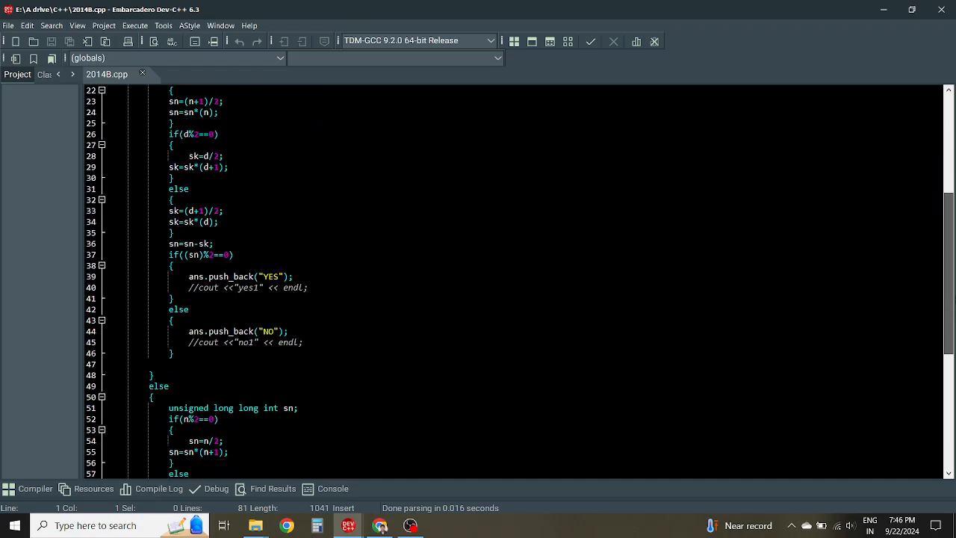
{"action": "scroll", "scroll_direction": "down", "scroll_amount": 3}
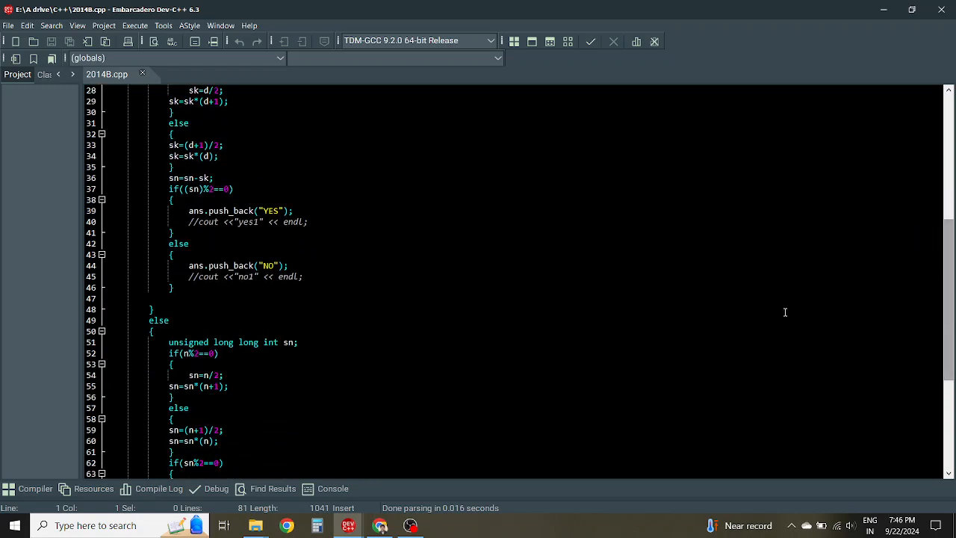
{"action": "mouse_move", "coordinate": [392, 385]}
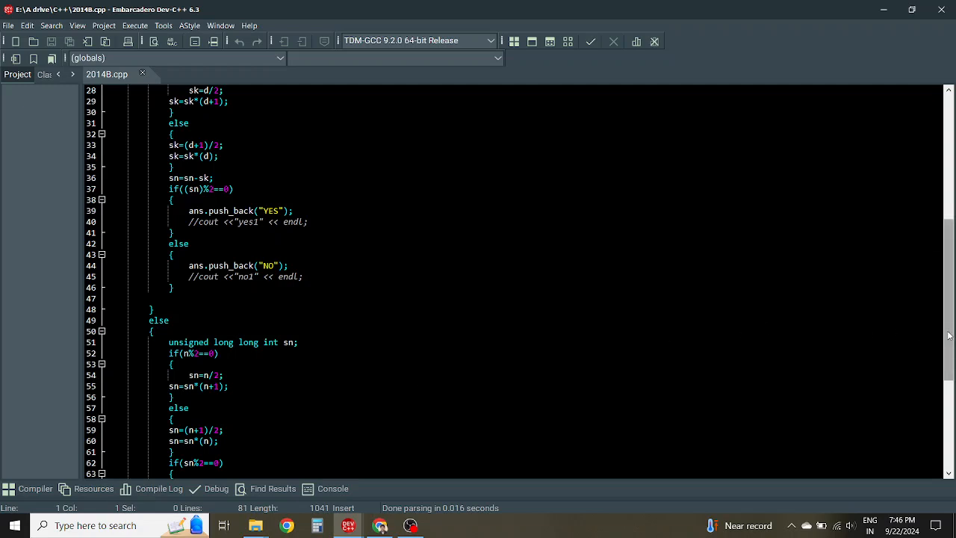
Scroll 2014B.cpp to the answer-printing loop and return, then stop the OBS recording
{"action": "scroll", "scroll_direction": "down", "scroll_amount": 3}
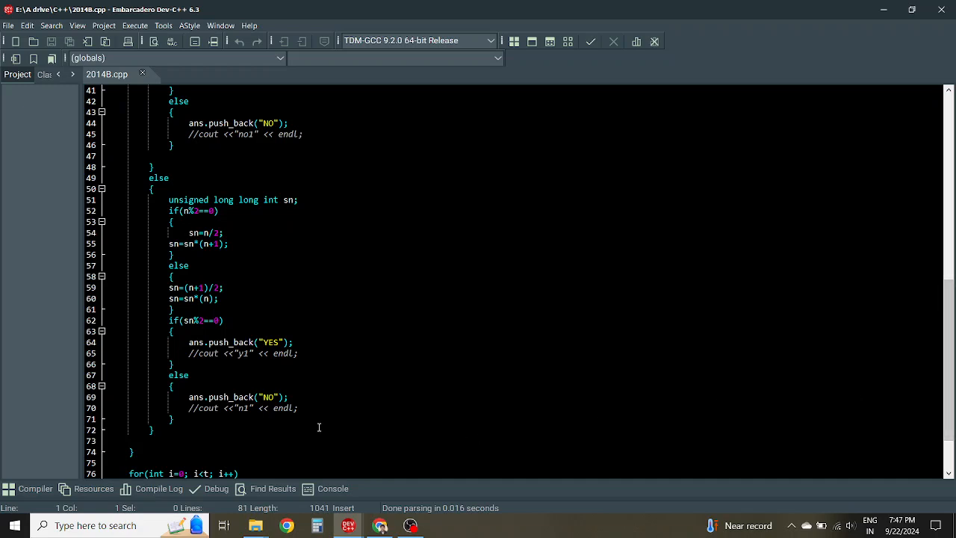
{"action": "mouse_move", "coordinate": [281, 340]}
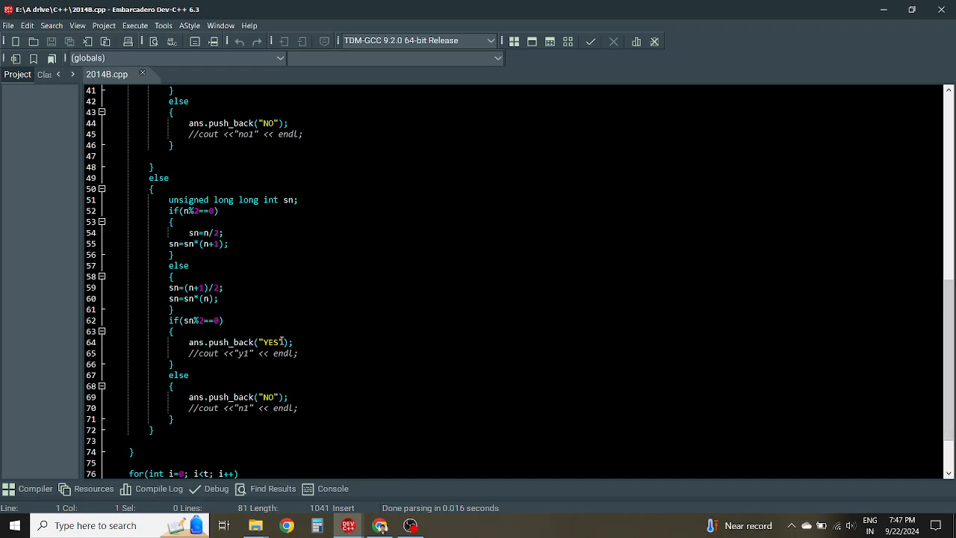
{"action": "mouse_move", "coordinate": [266, 403]}
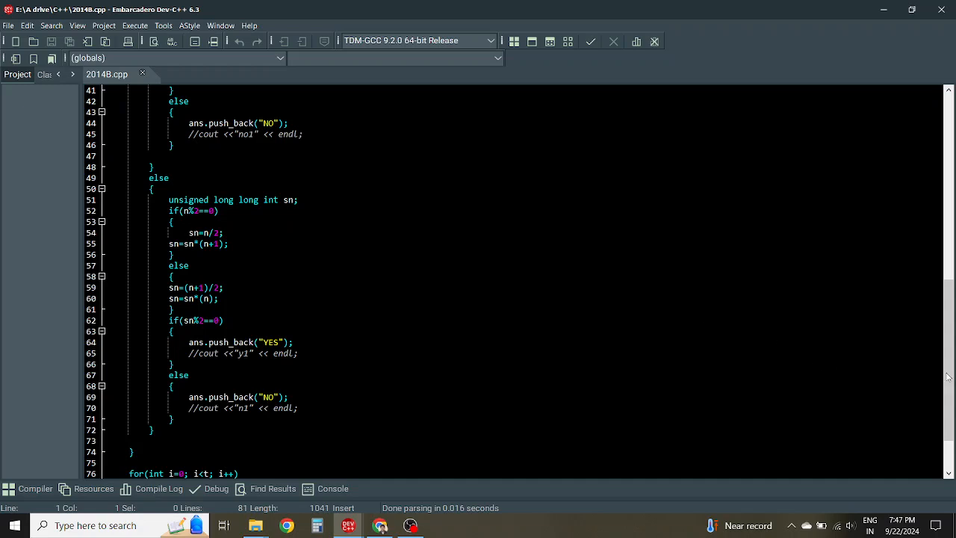
{"action": "scroll", "scroll_direction": "down", "scroll_amount": 3}
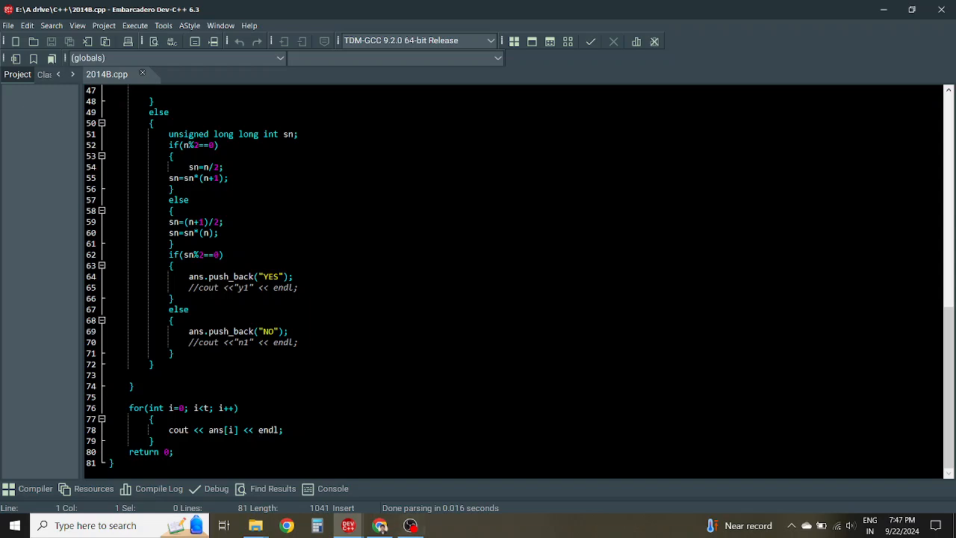
{"action": "left_click", "coordinate": [409, 525]}
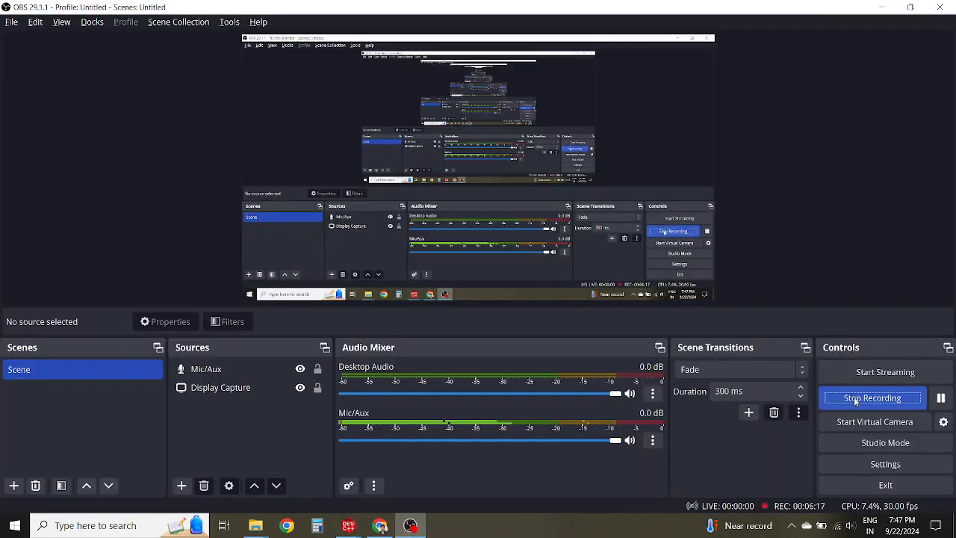